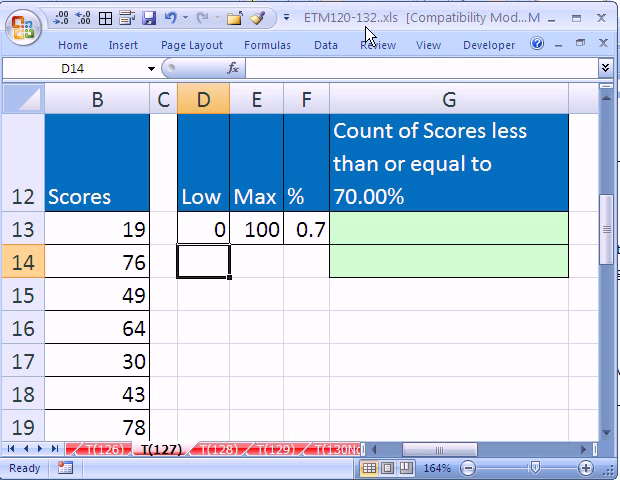
mouse_move(395, 183)
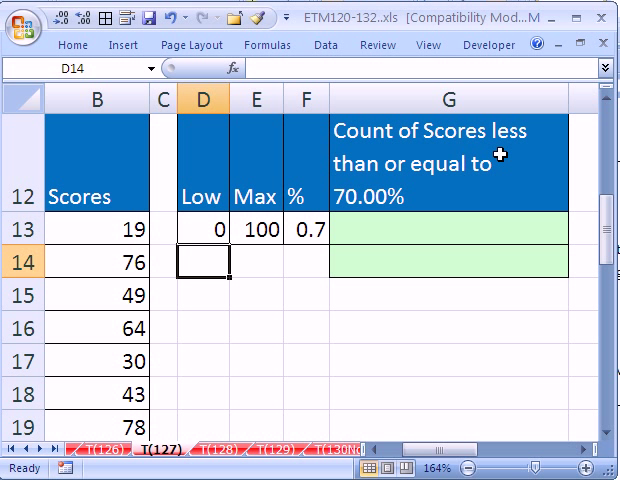
mouse_move(188, 252)
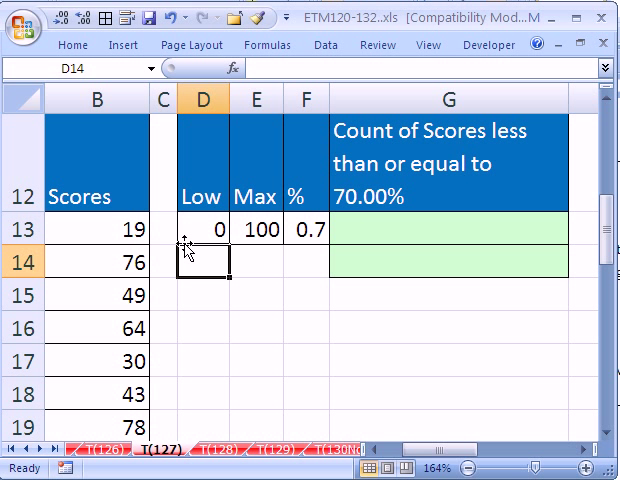
mouse_move(310, 297)
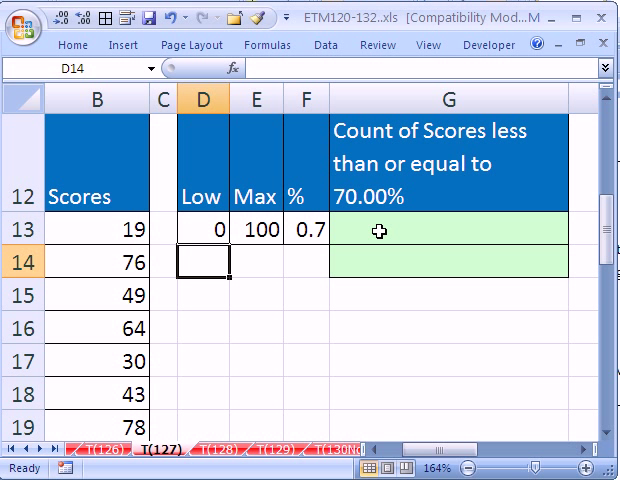
mouse_move(108, 263)
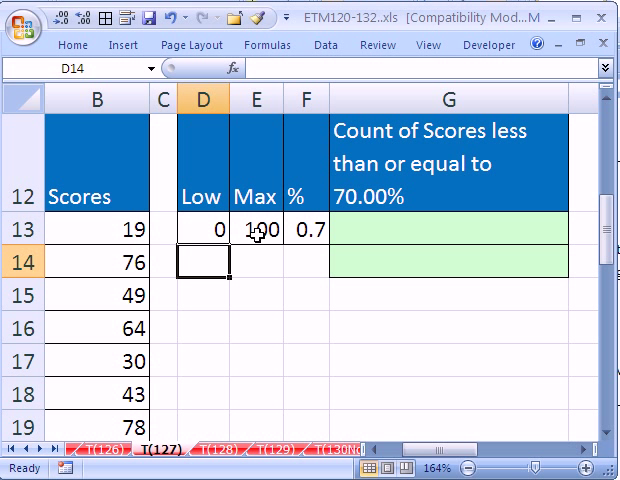
Start a COUNTIF formula in G13 with the absolute scores range $B$13:$B$40.
left_click(455, 227)
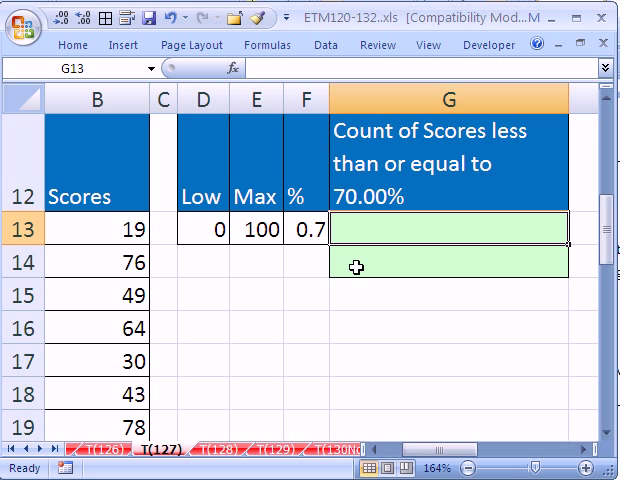
type("=COUNTIF(")
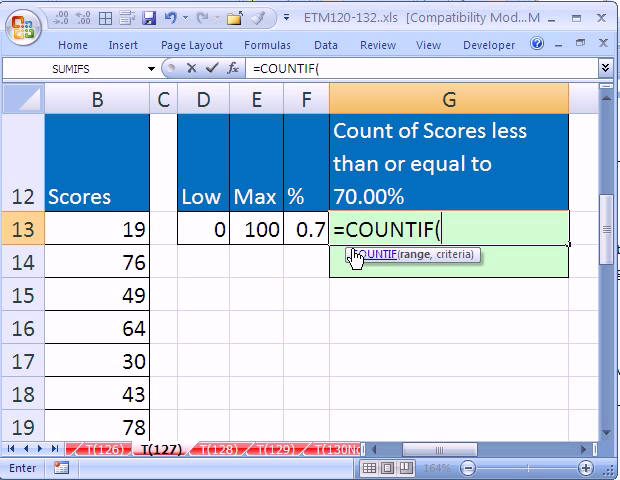
left_click(113, 227)
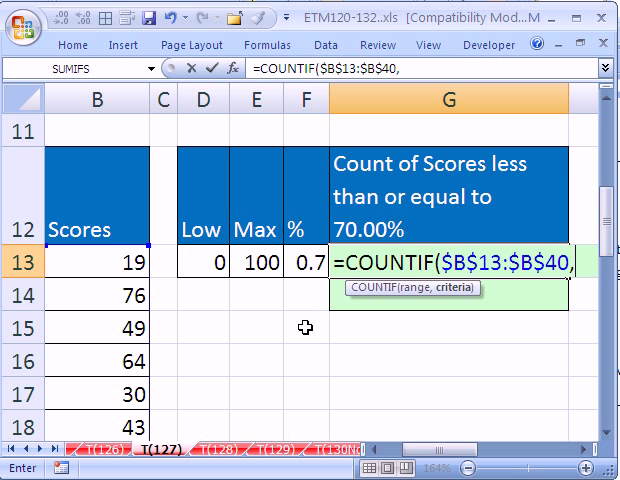
mouse_move(389, 340)
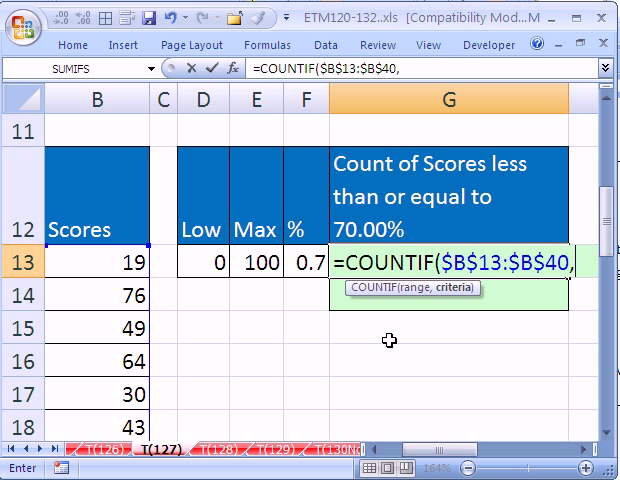
mouse_move(605, 463)
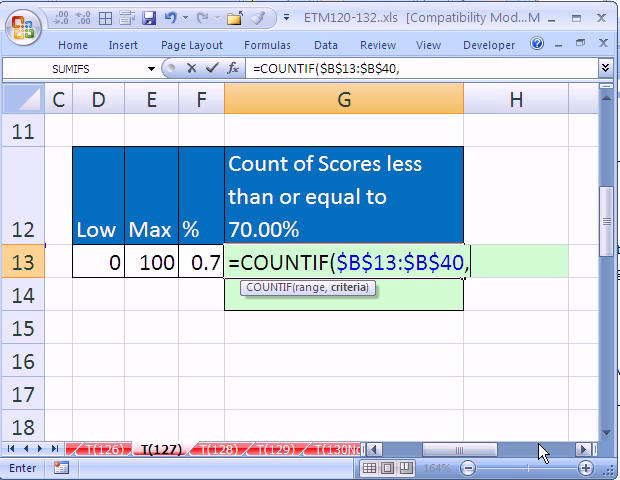
Add the criterion "<="& after the range in the COUNTIF formula.
type("\"")
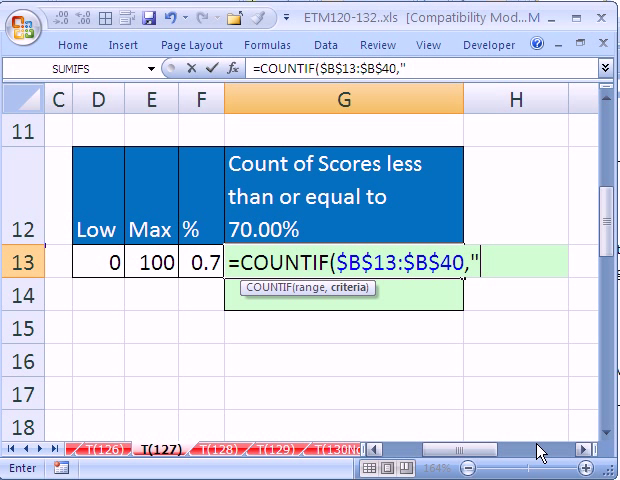
type("<")
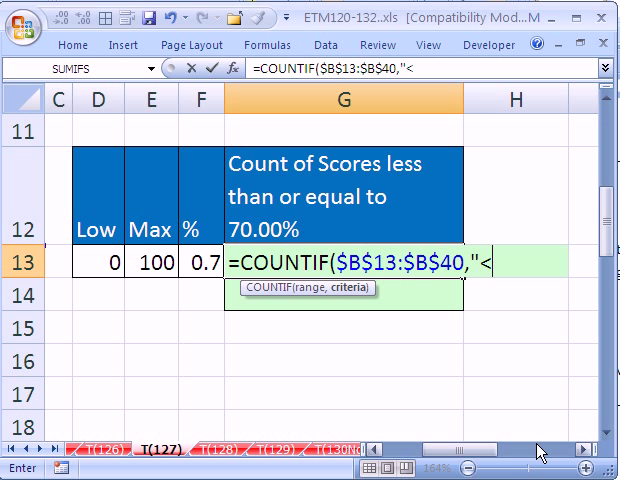
type("=")
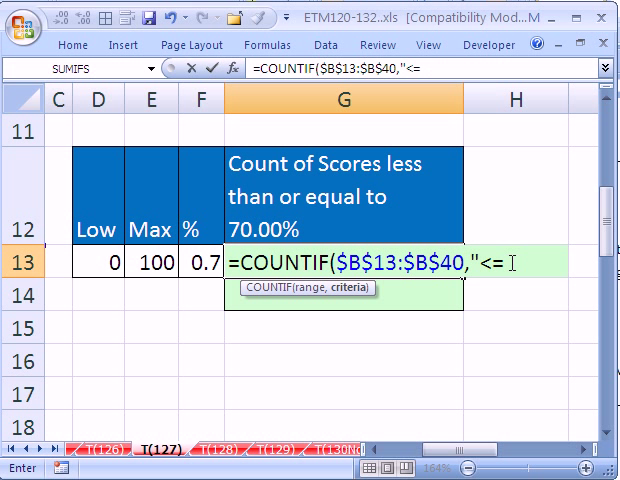
type("\"")
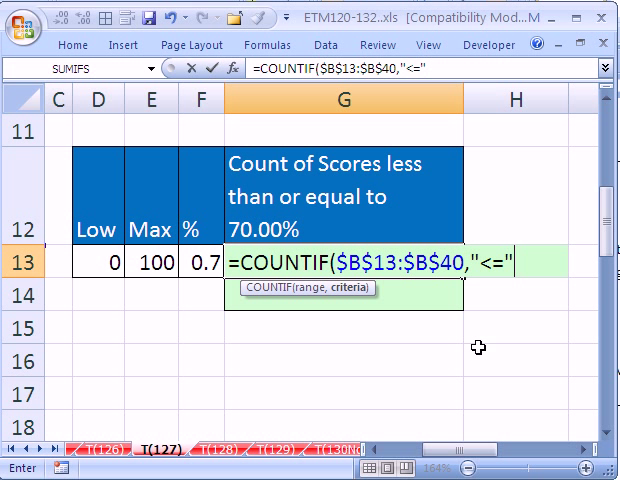
type("&")
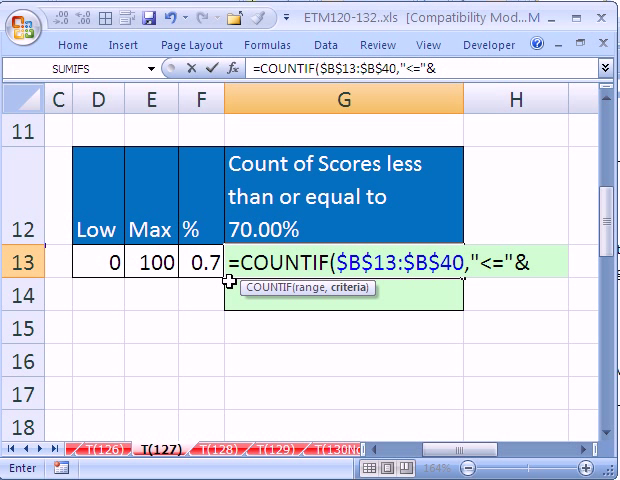
Finish the criterion with F13*E13 and enter the formula, giving a count of 23.
left_click(193, 262)
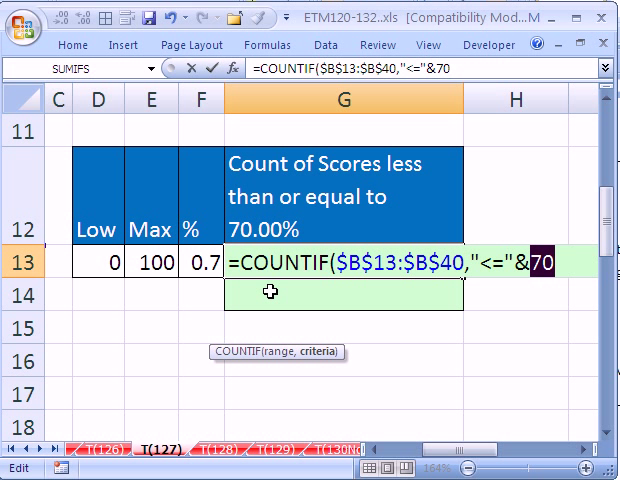
type("F13*E13")
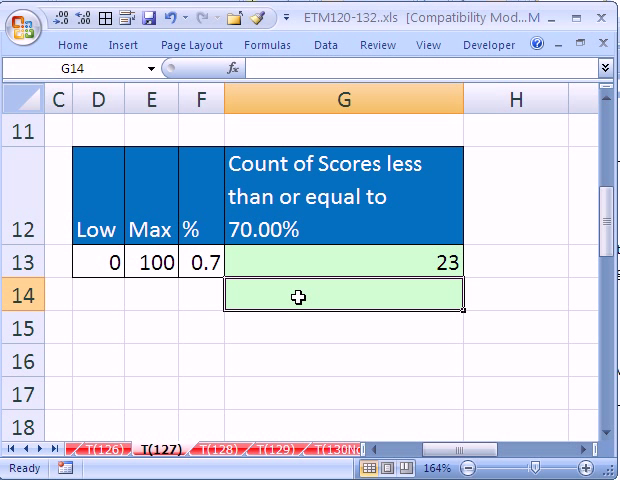
Type a SUM formula in G14 comparing $B$13:$B$40 <= E13*F13, previewing with F9.
type("=SUM(G13")
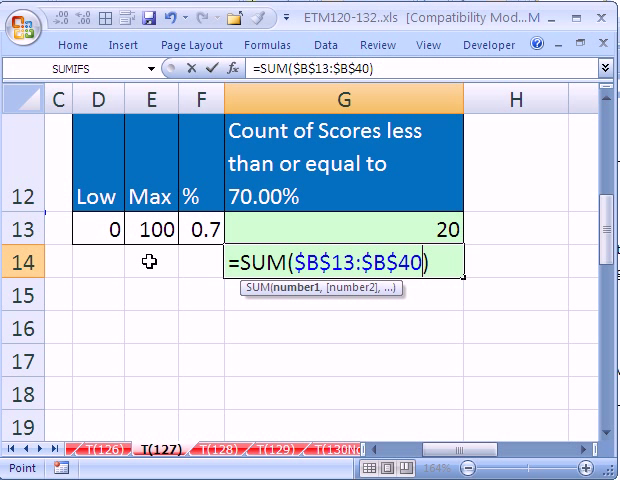
type("<=E13*F13")
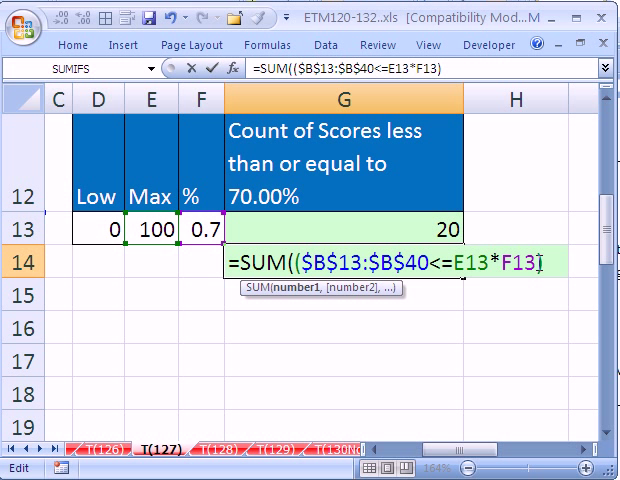
type(")")
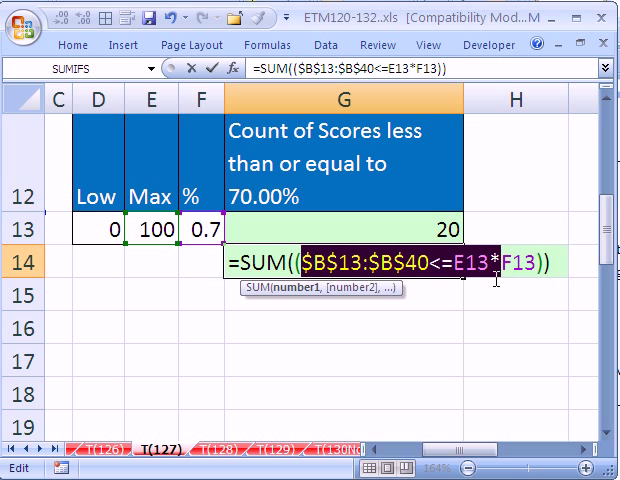
key("F9")
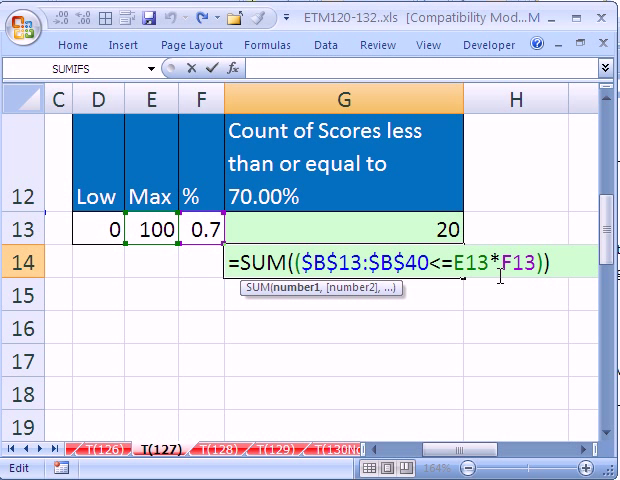
Multiply the comparison by 1 and confirm as an array formula returning 21.
type("*1")
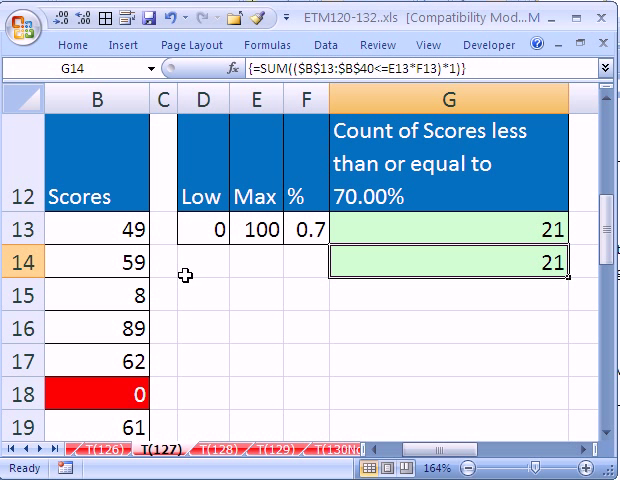
mouse_move(405, 290)
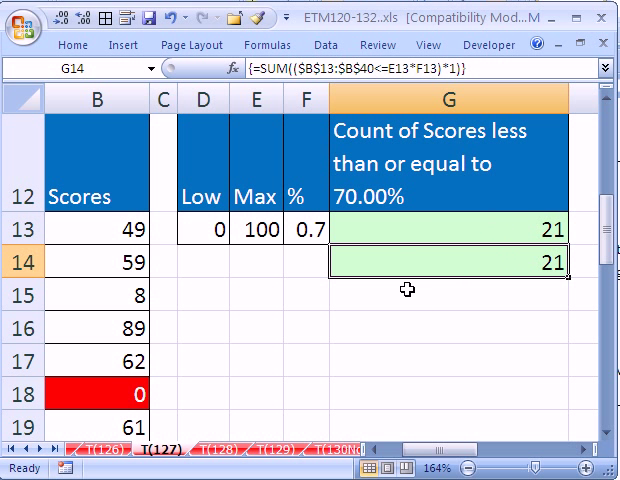